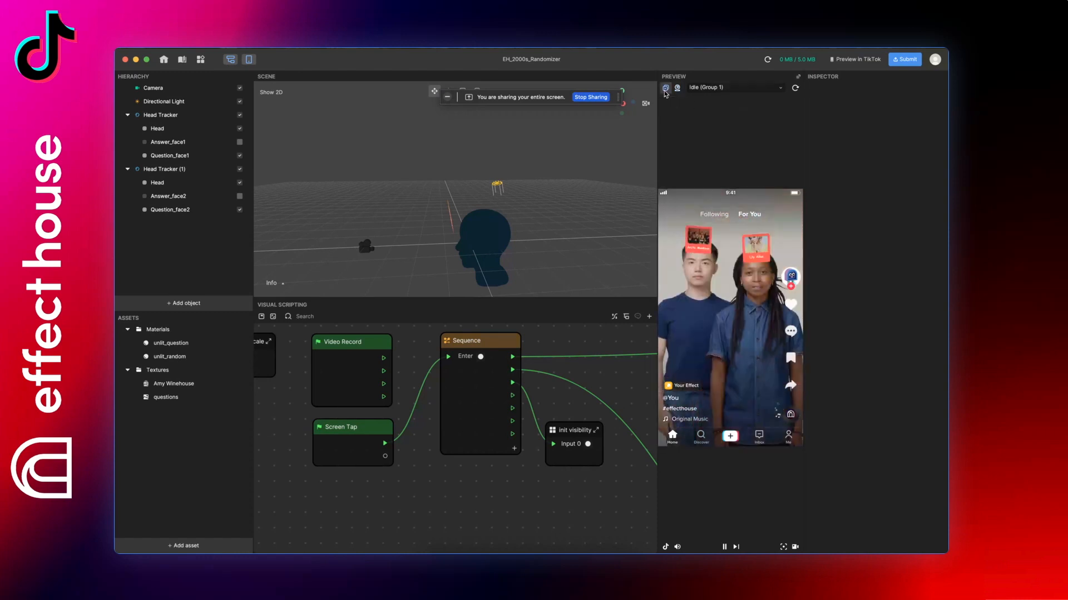
Switch the preview media source to the live FaceTime HD Camera
left_click(665, 89)
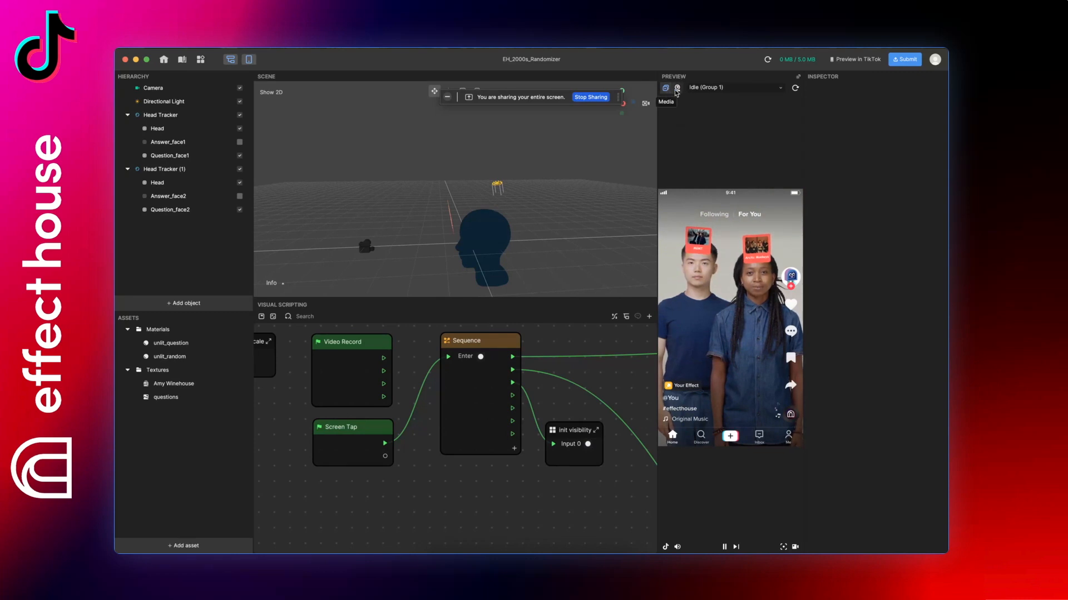
left_click(665, 86)
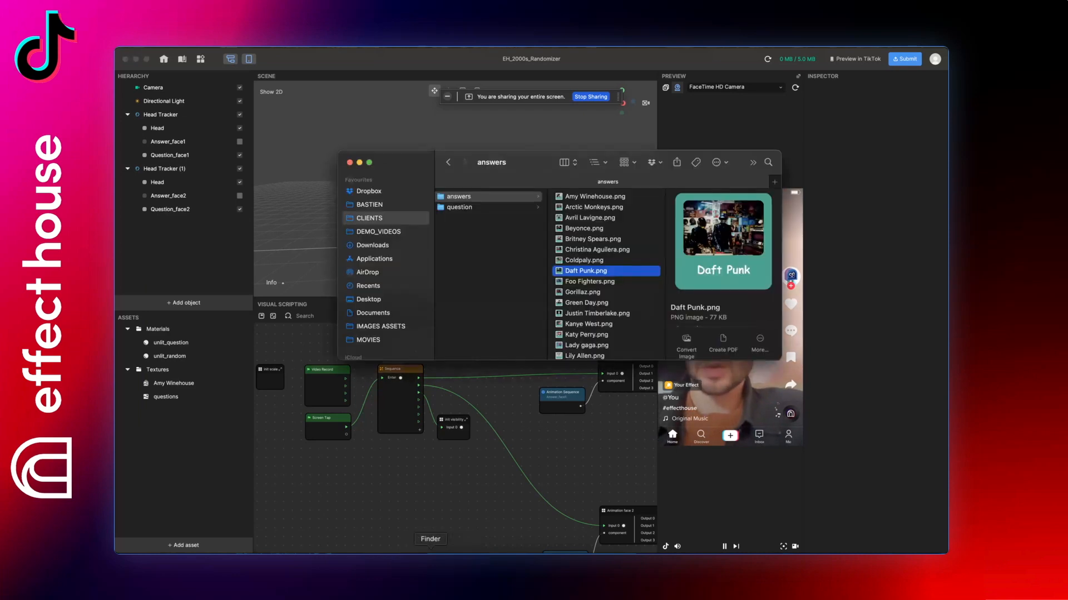
Browse the Arctic Monkeys, Christina Aguilera and Gorillaz answer PNGs, then view the question folder
left_click(592, 206)
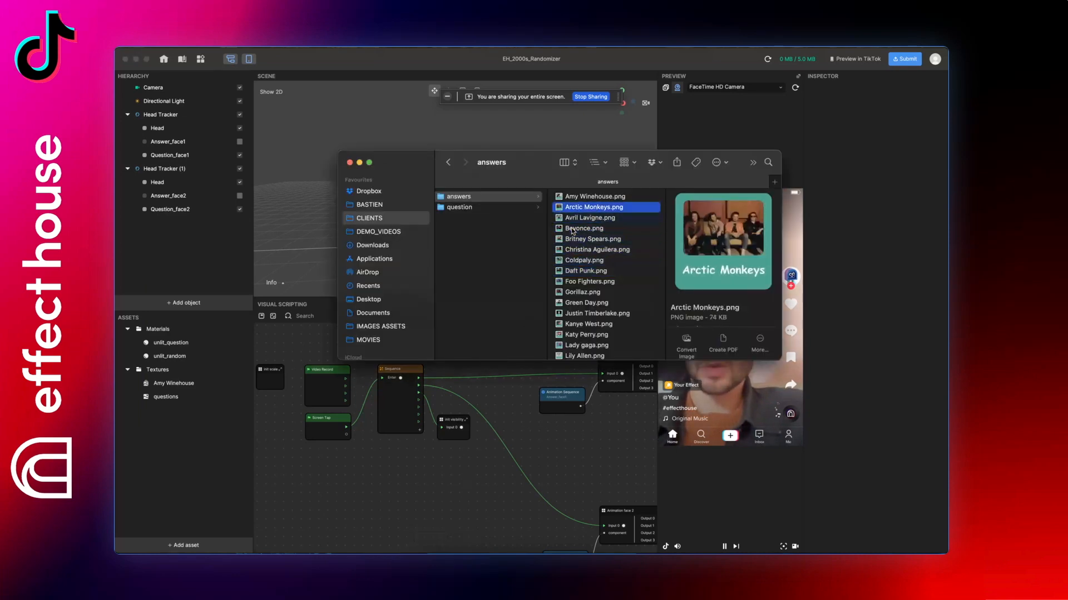
left_click(595, 249)
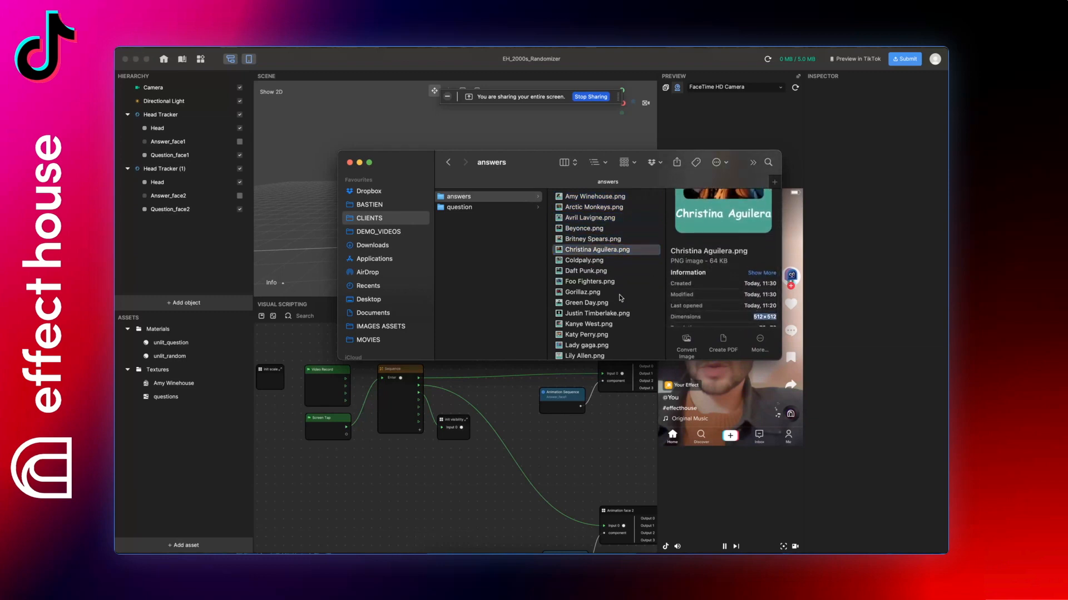
left_click(583, 292)
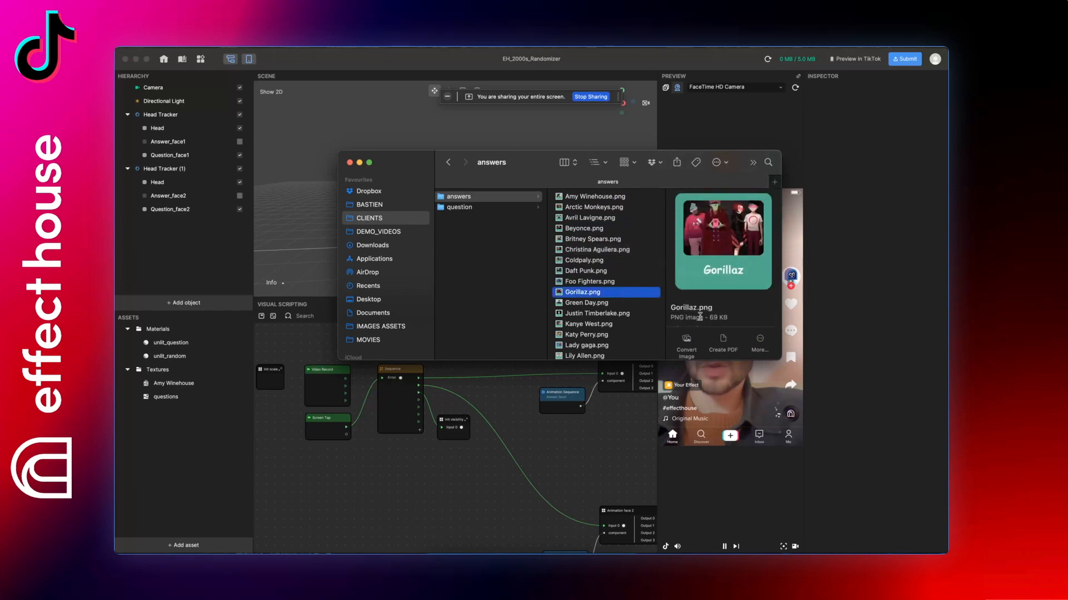
double_click(716, 317)
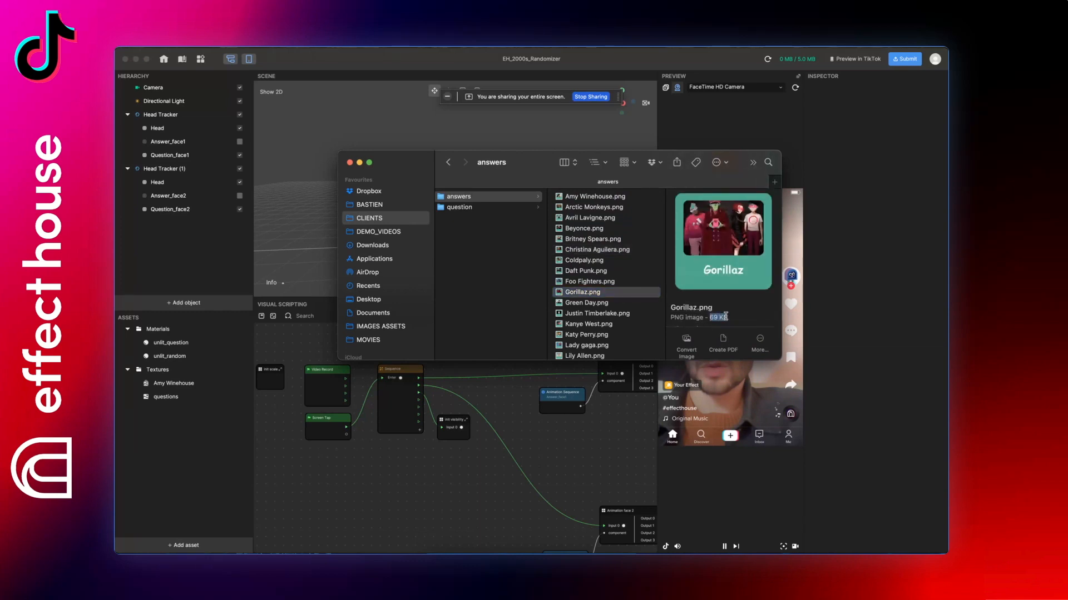
scroll("down", 3)
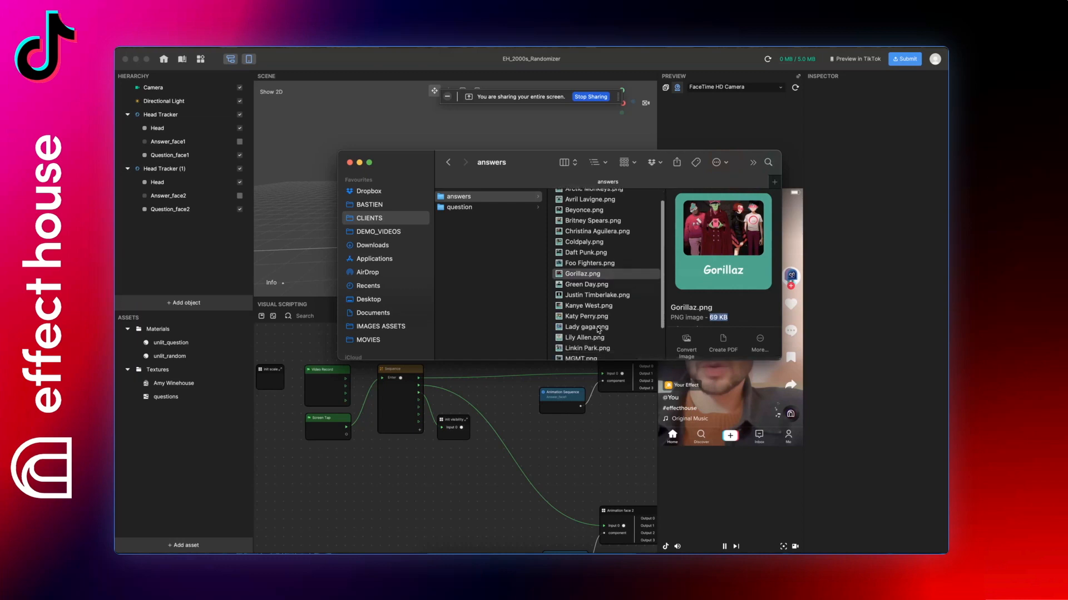
scroll("down", 3)
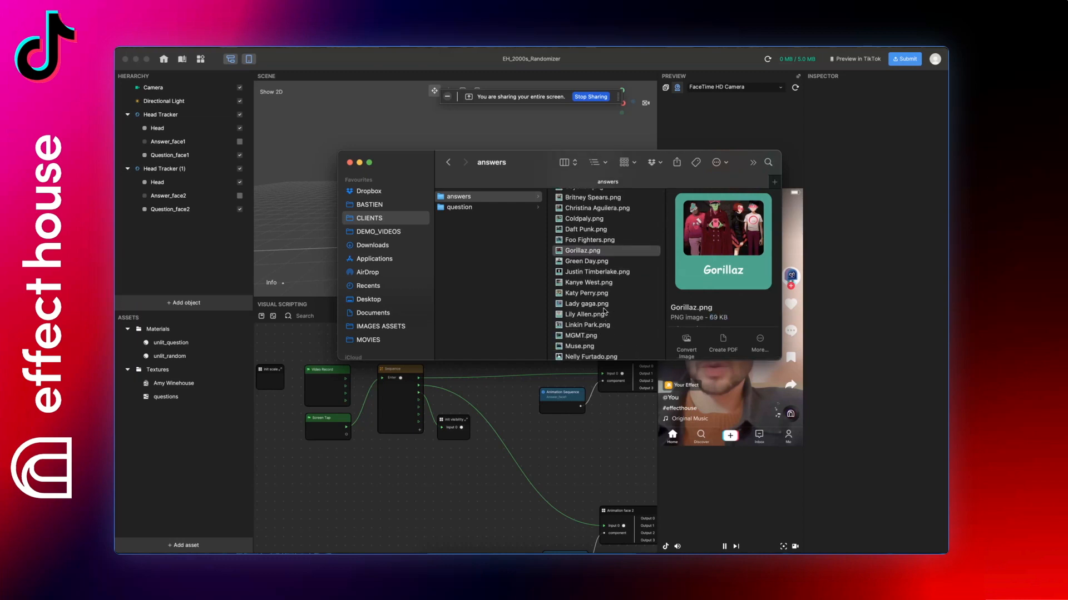
left_click(459, 207)
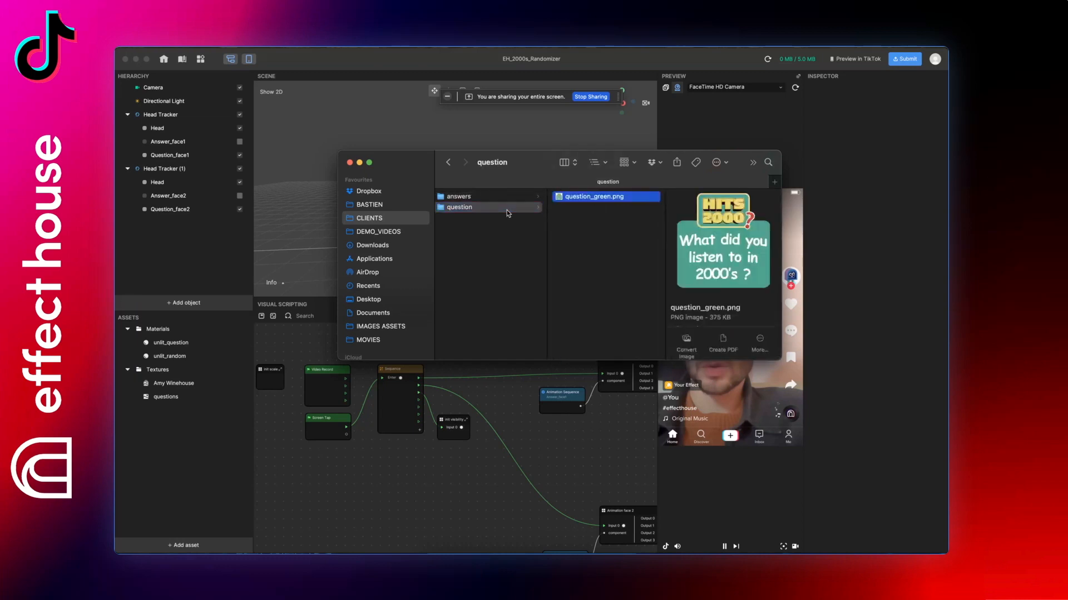
Restart the preview and assign the question_green texture to the unlit_question material
left_click(605, 196)
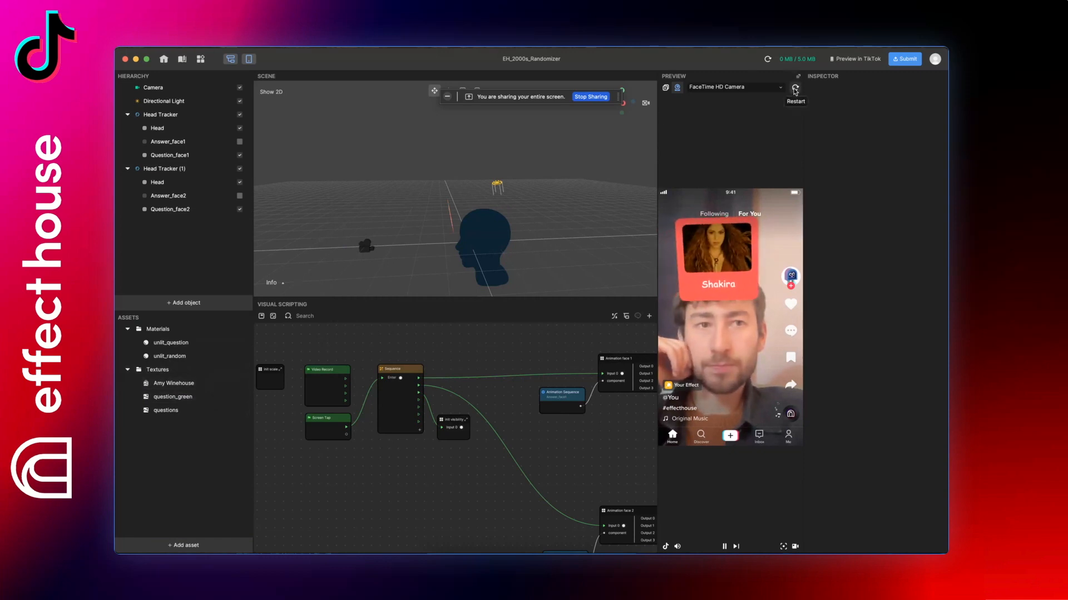
left_click(794, 89)
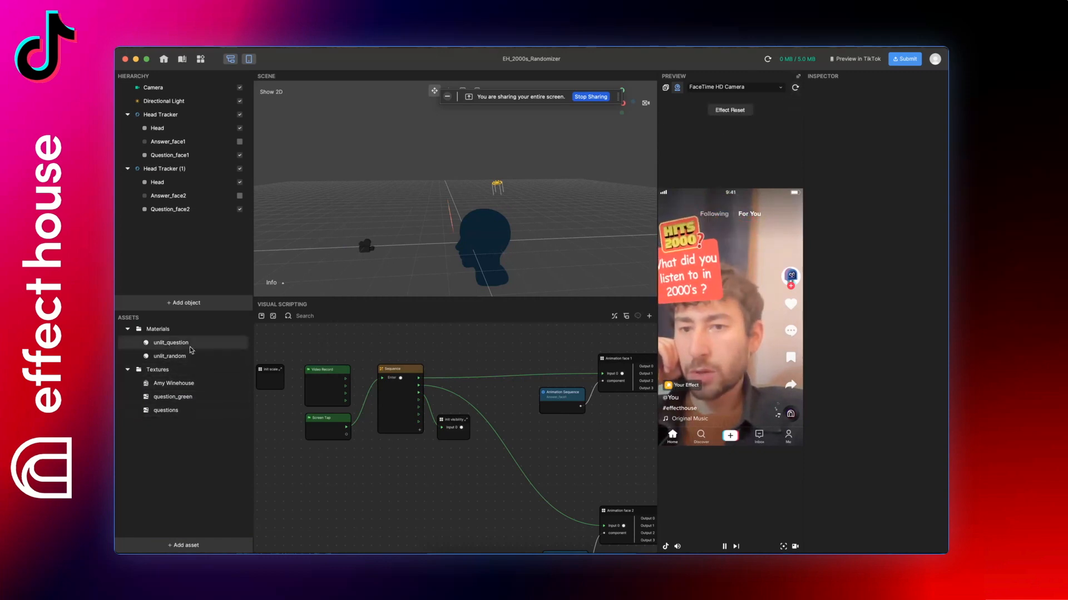
left_click(171, 343)
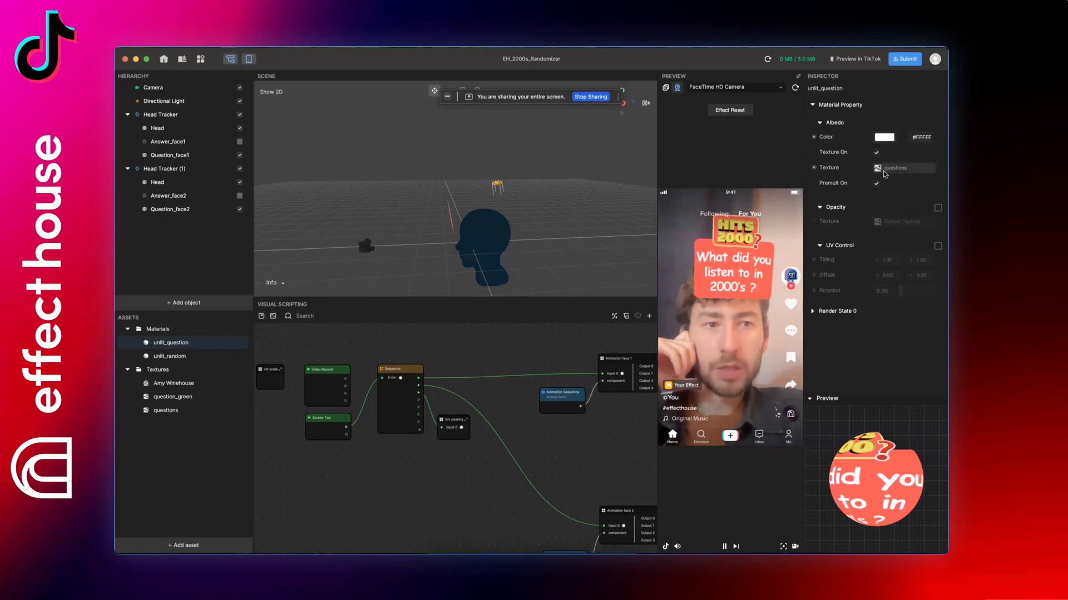
left_click(902, 168)
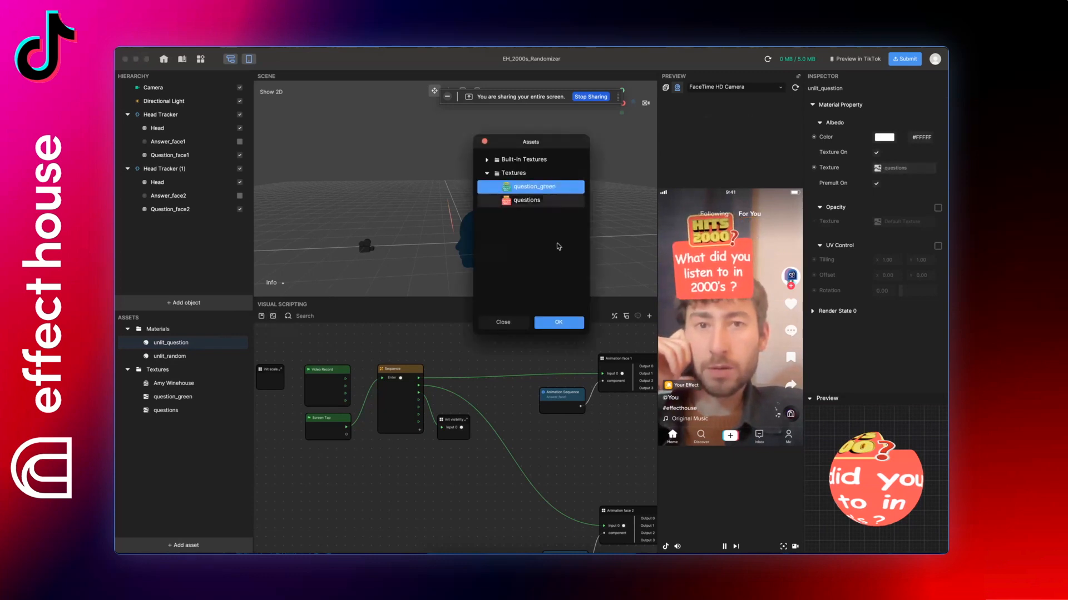
left_click(557, 322)
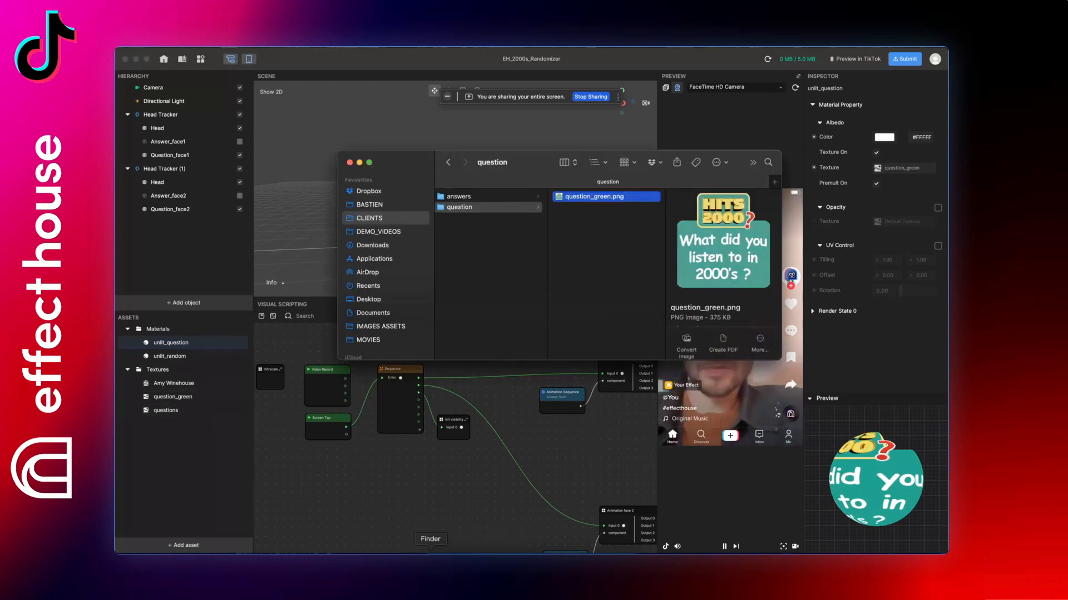
Import all 22 answer images as a texture sequence and review question_green and the original sequence
left_click(184, 545)
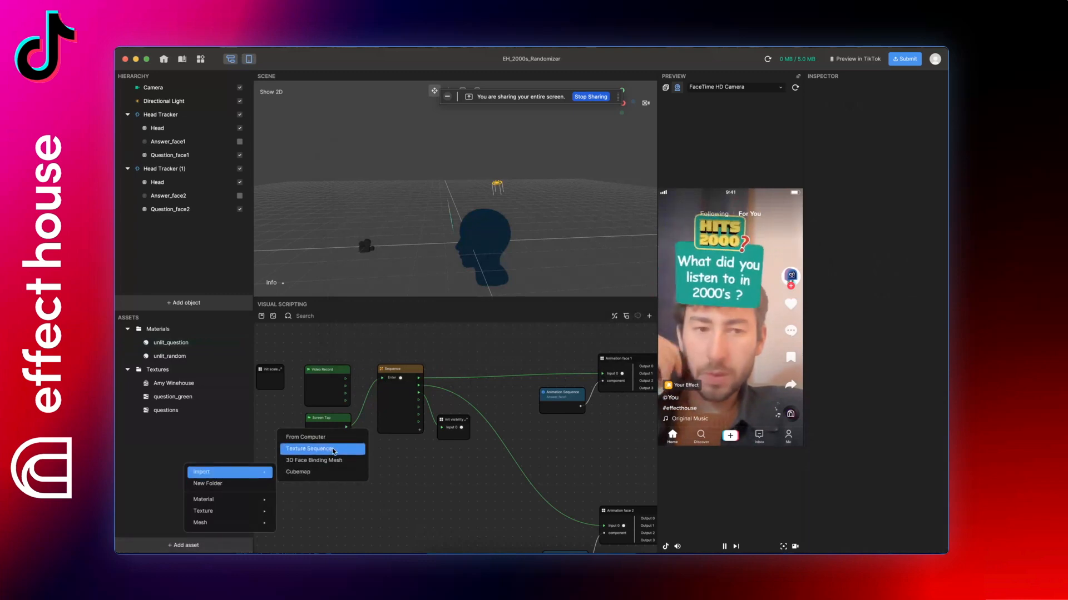
left_click(314, 448)
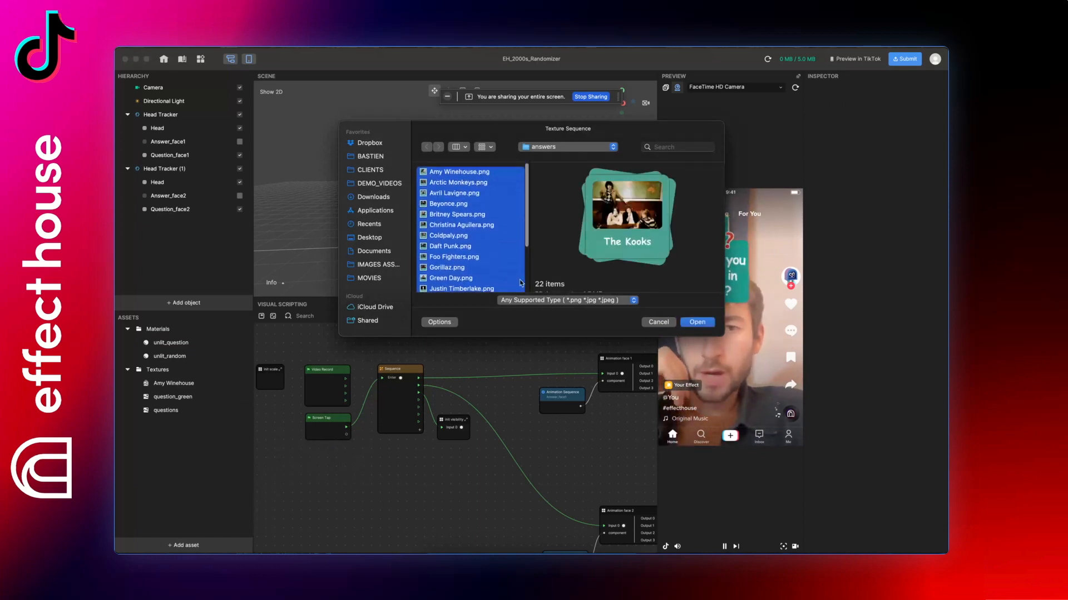
left_click(696, 322)
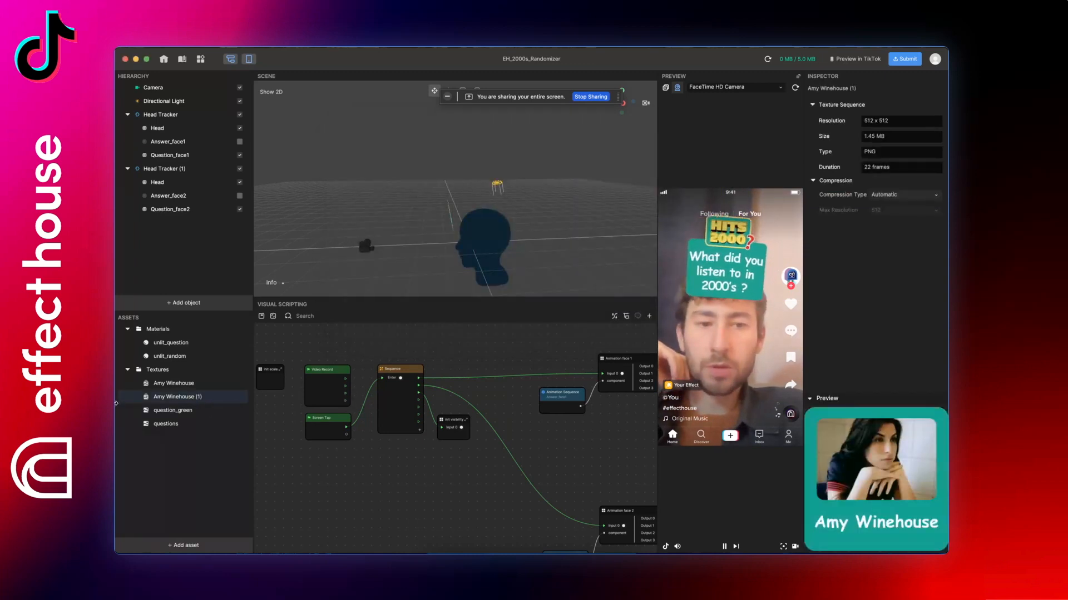
left_click(172, 411)
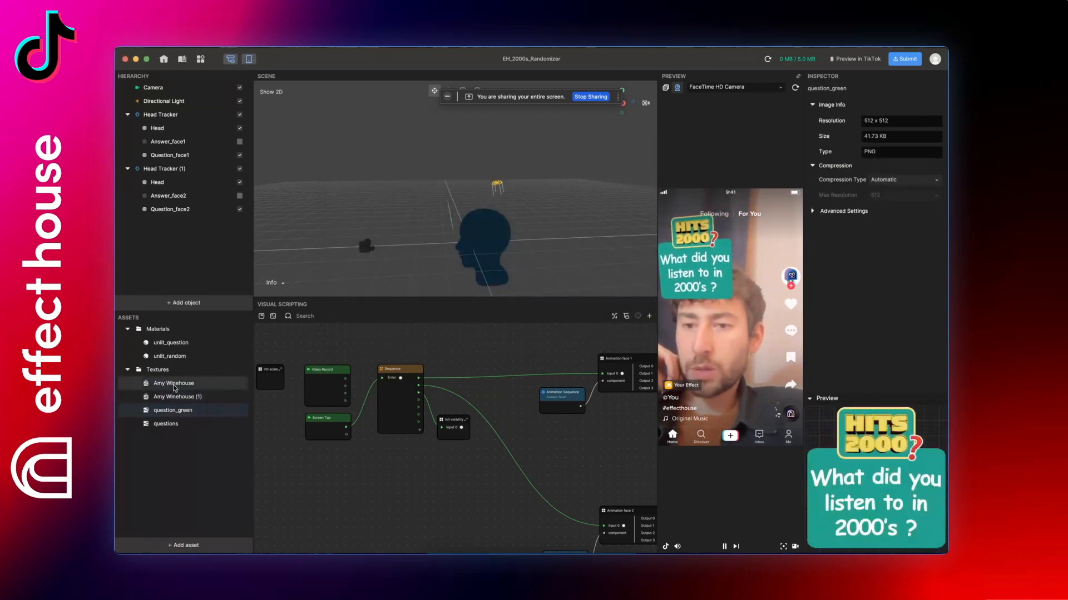
left_click(173, 383)
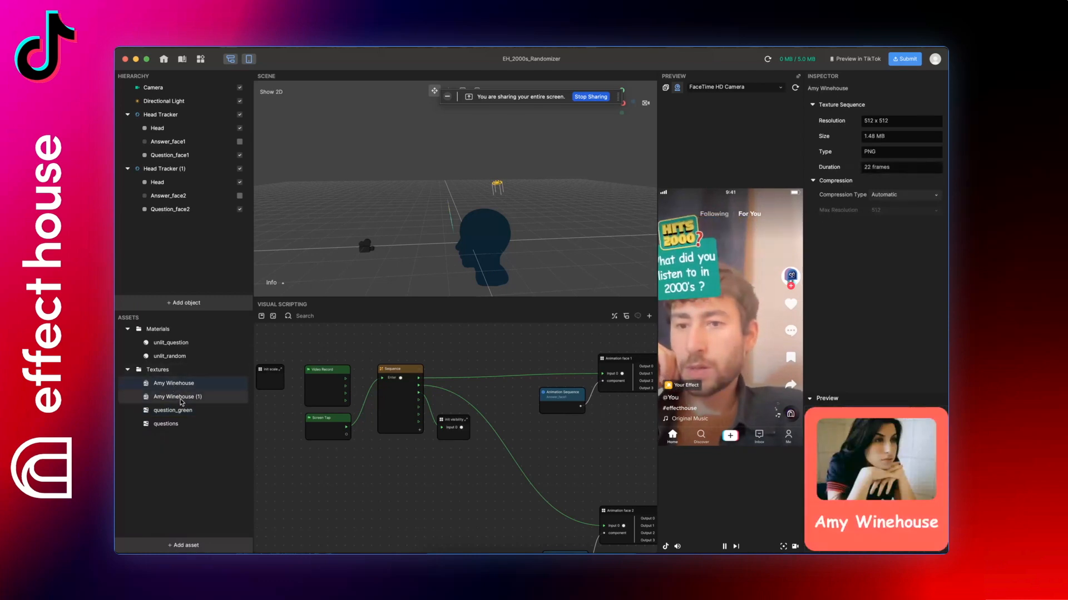
Set Answer_face1's Animation Sequence texture sequence to Amy Winehouse (1)
left_click(178, 396)
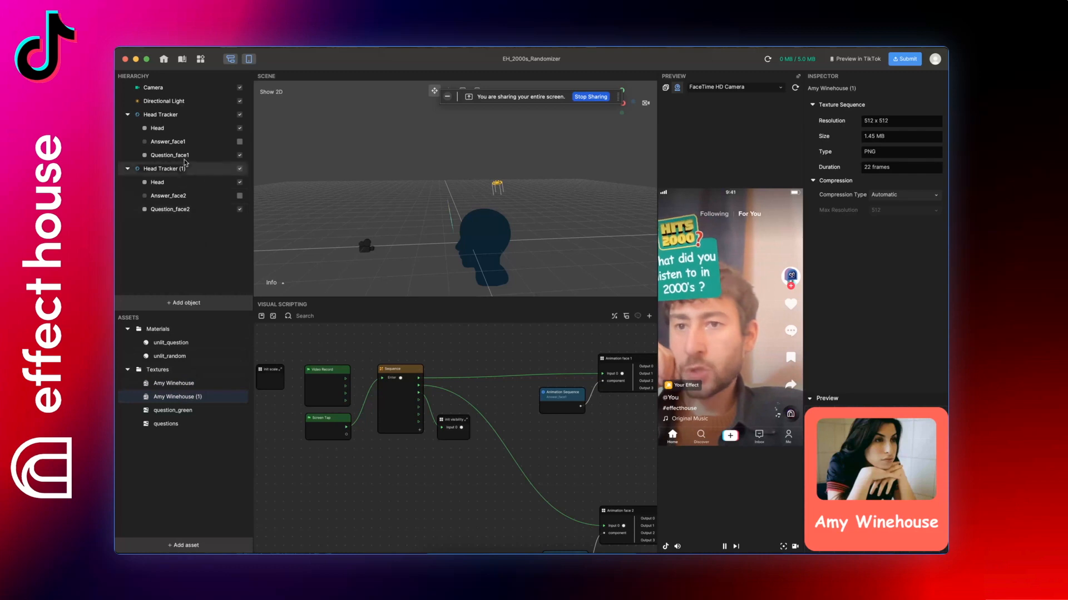
left_click(167, 141)
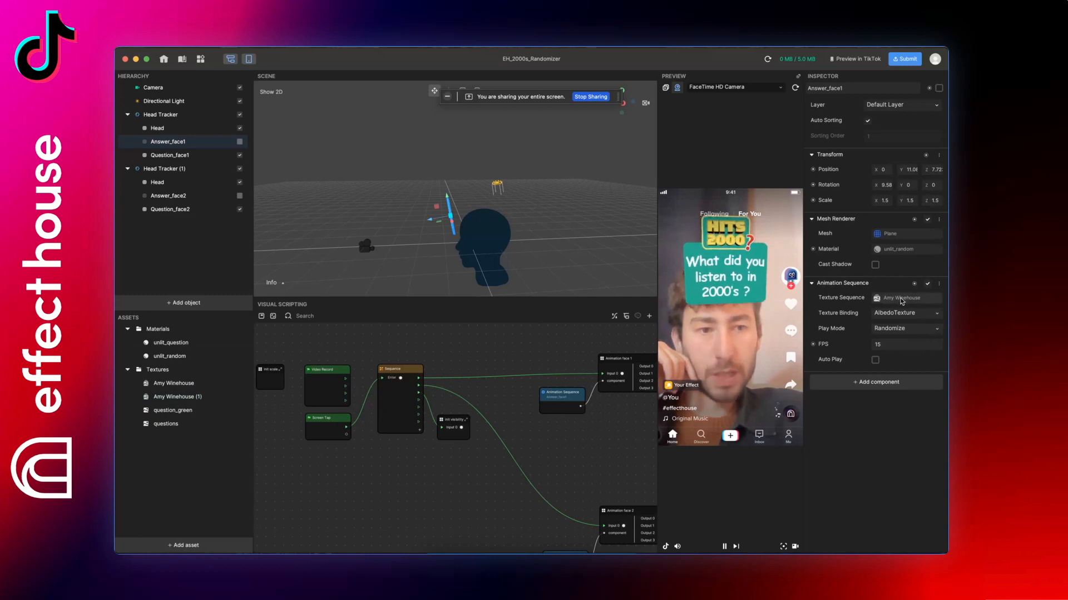
left_click(905, 298)
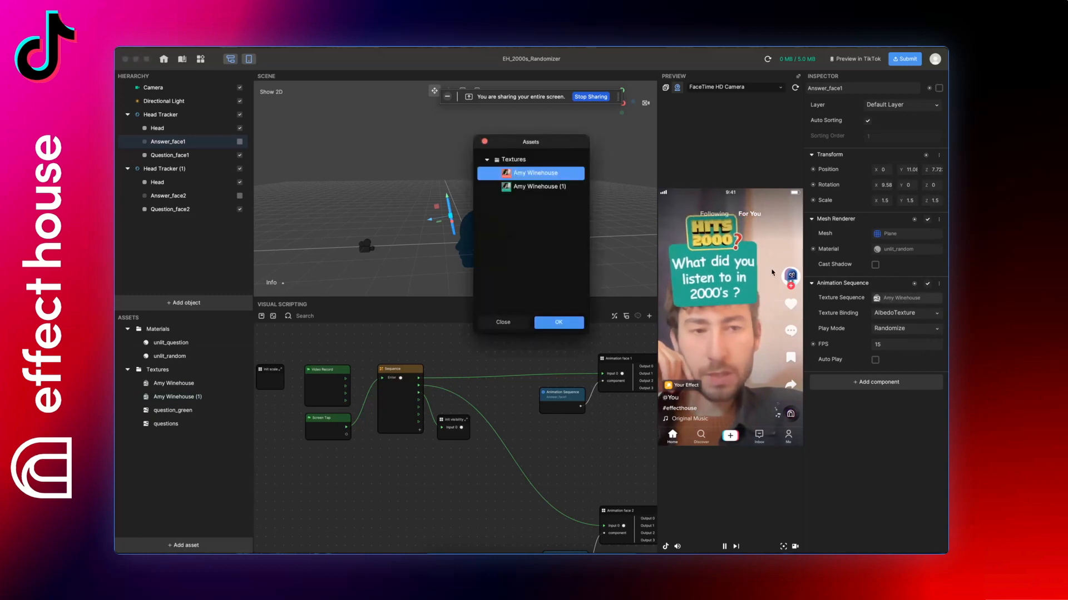
left_click(537, 187)
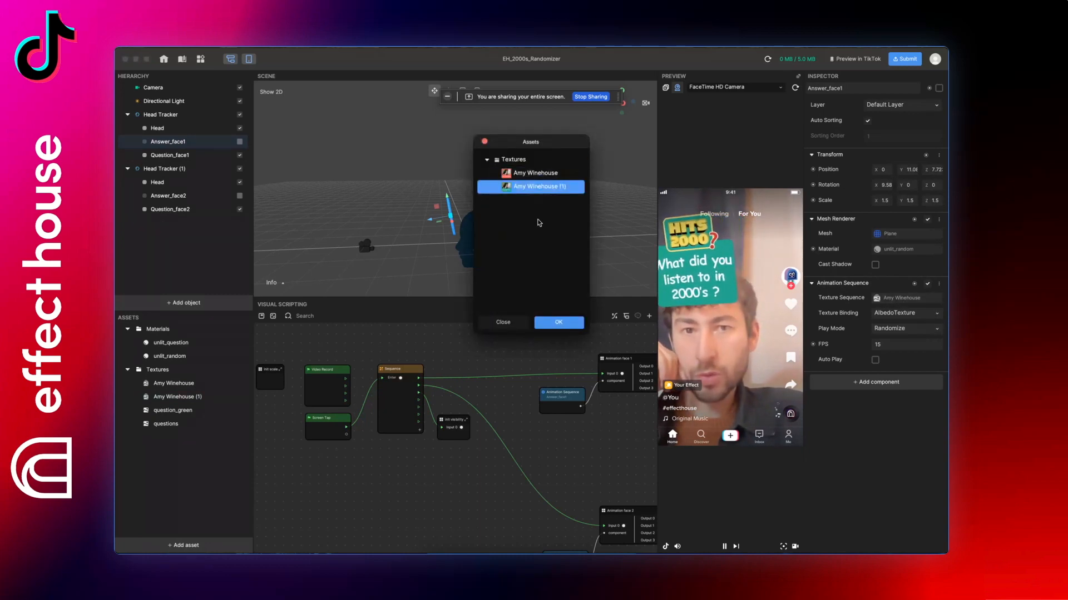
left_click(557, 322)
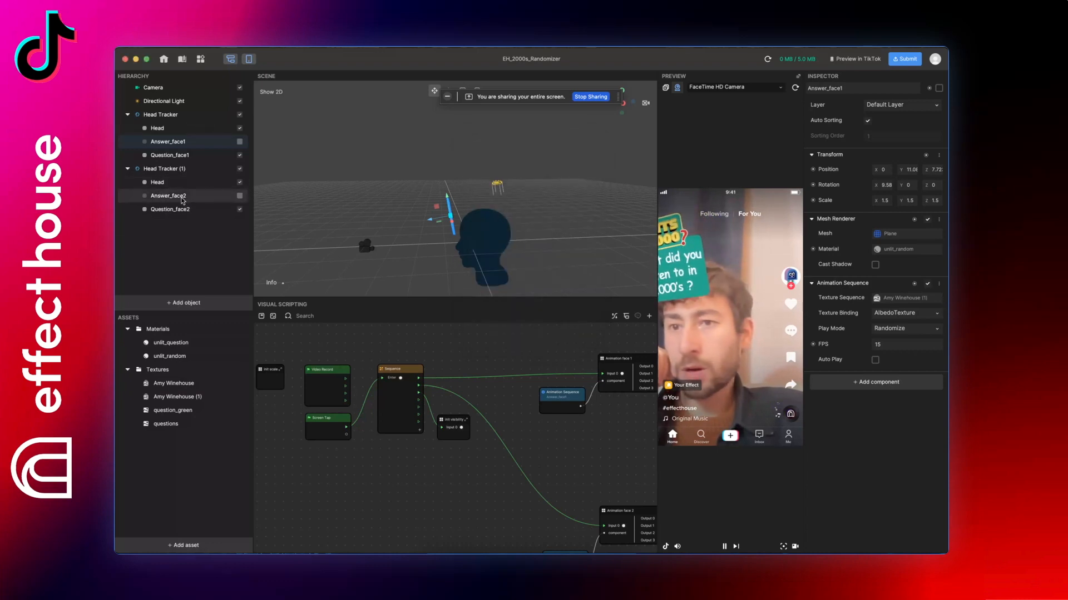
Set Answer_face2's Animation Sequence texture sequence to Amy Winehouse (1)
left_click(168, 196)
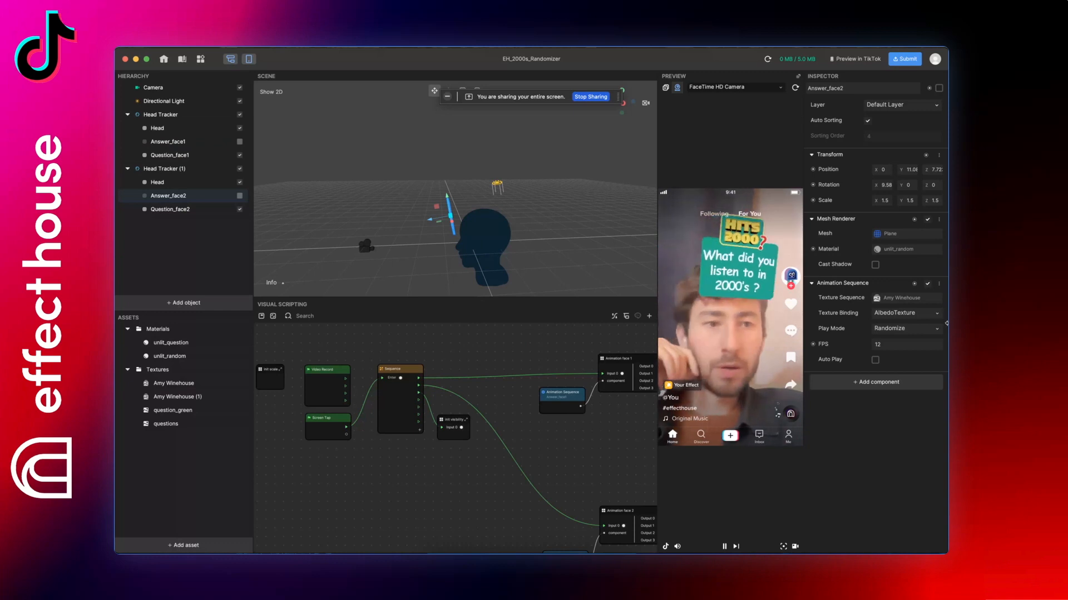
left_click(905, 298)
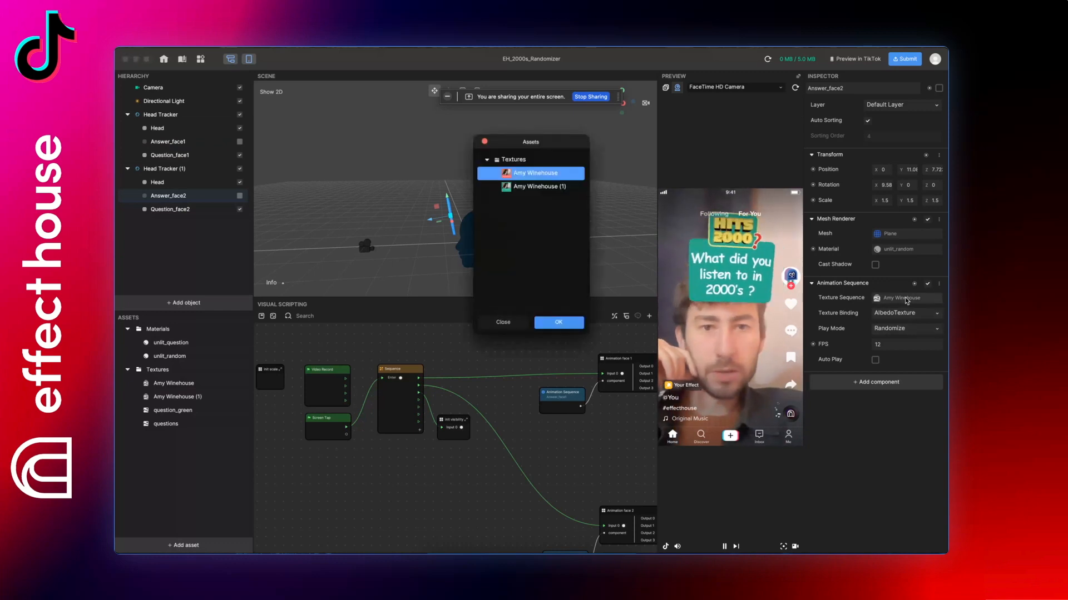
left_click(538, 187)
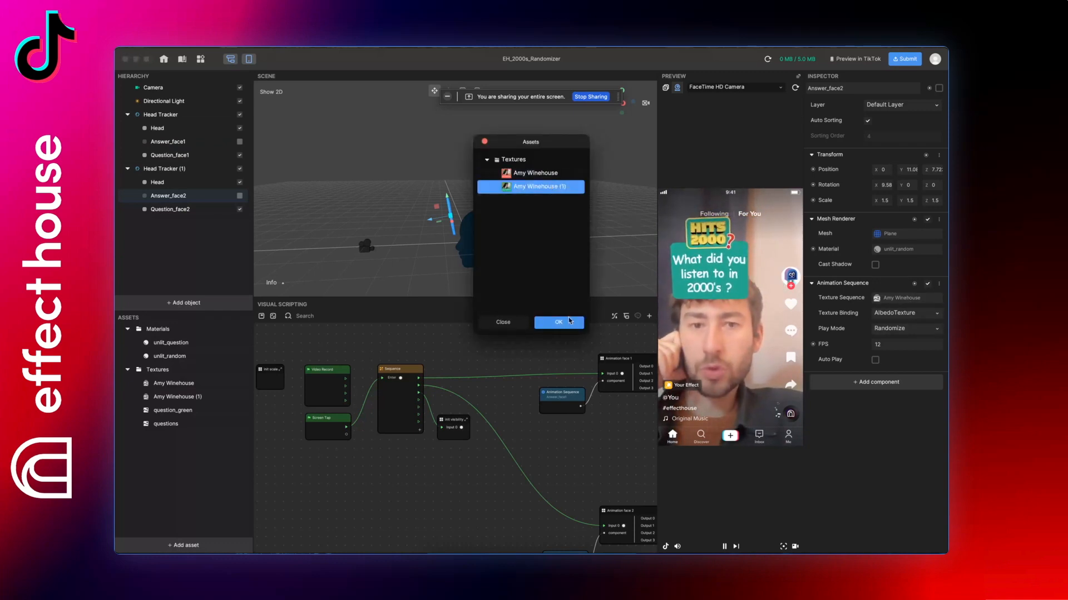
left_click(558, 322)
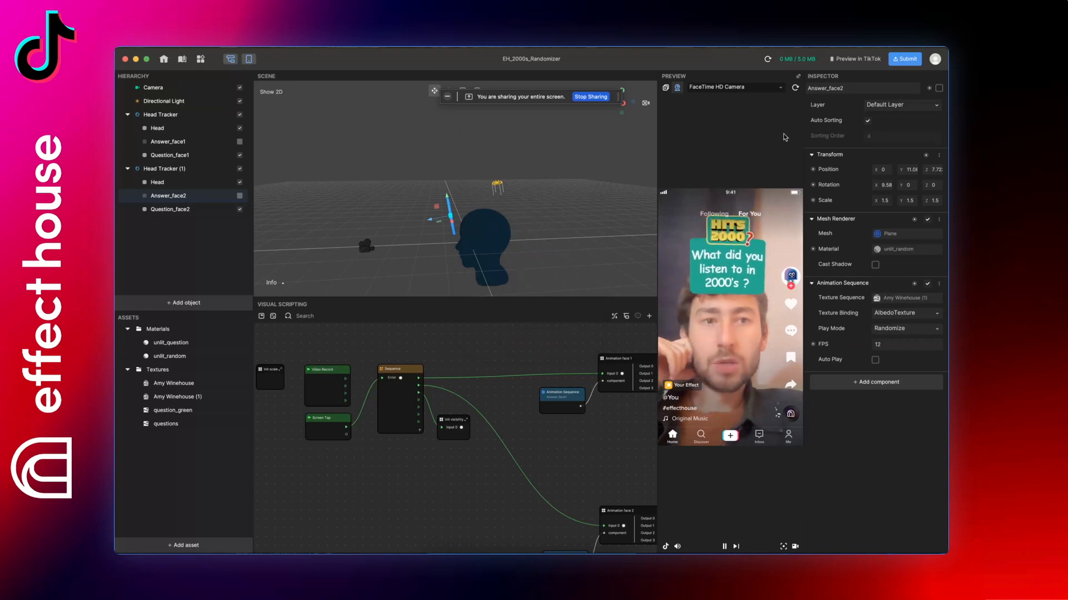
Restart the preview so a random answer card, Coldplay, appears above the face
left_click(794, 88)
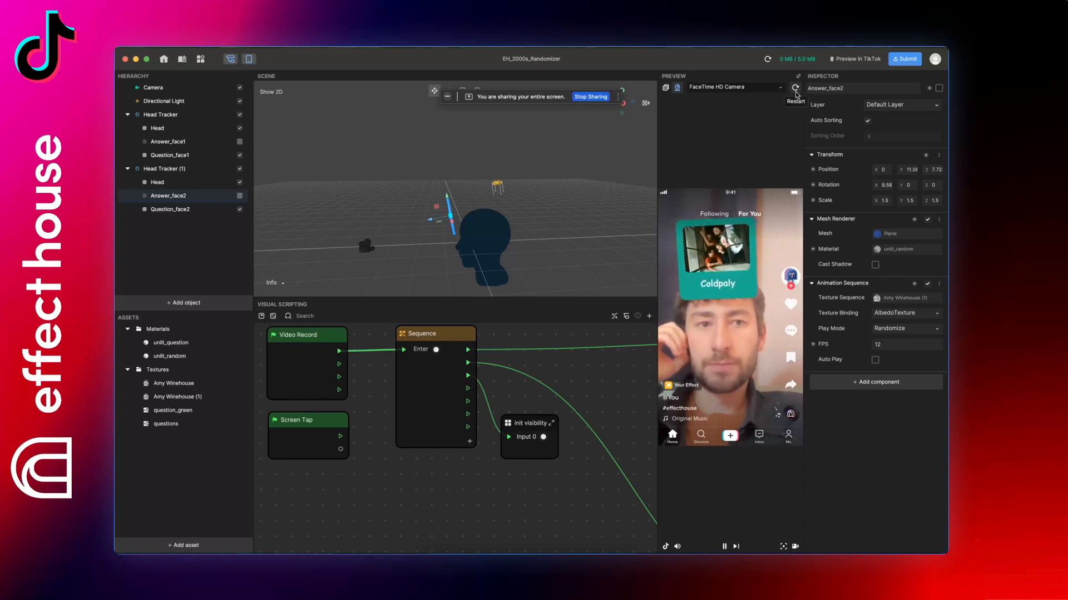
Restart the preview to draw the Lily Allen card and view Question_face1's properties
left_click(794, 89)
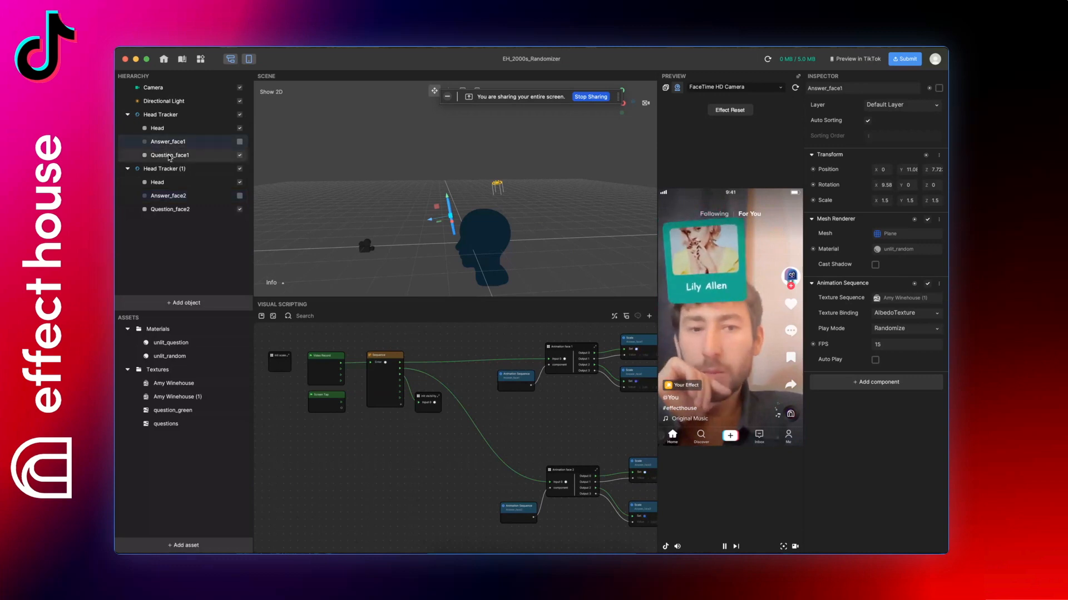
left_click(169, 154)
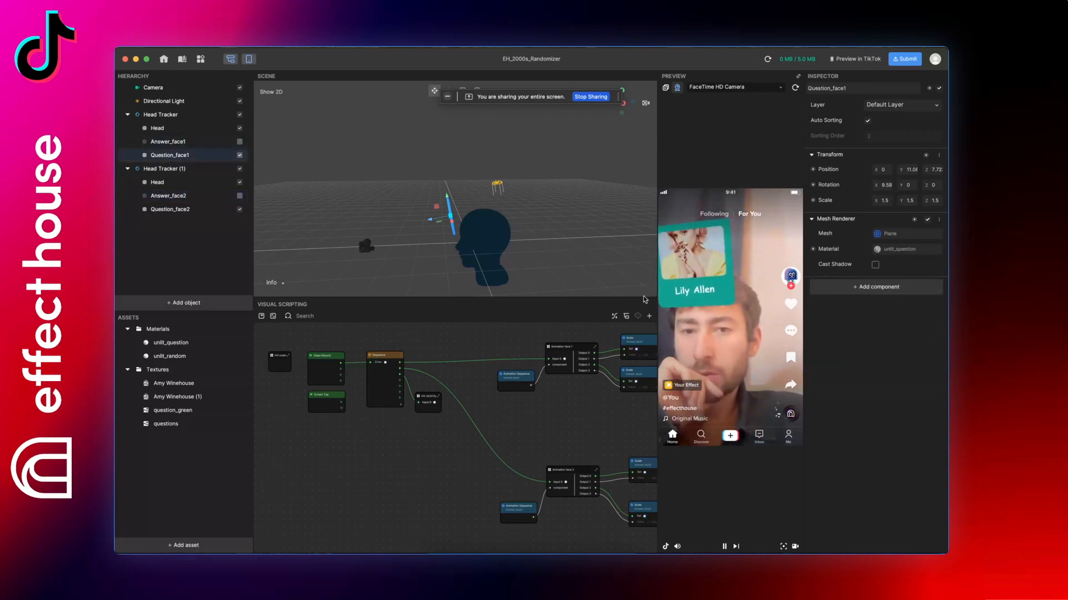